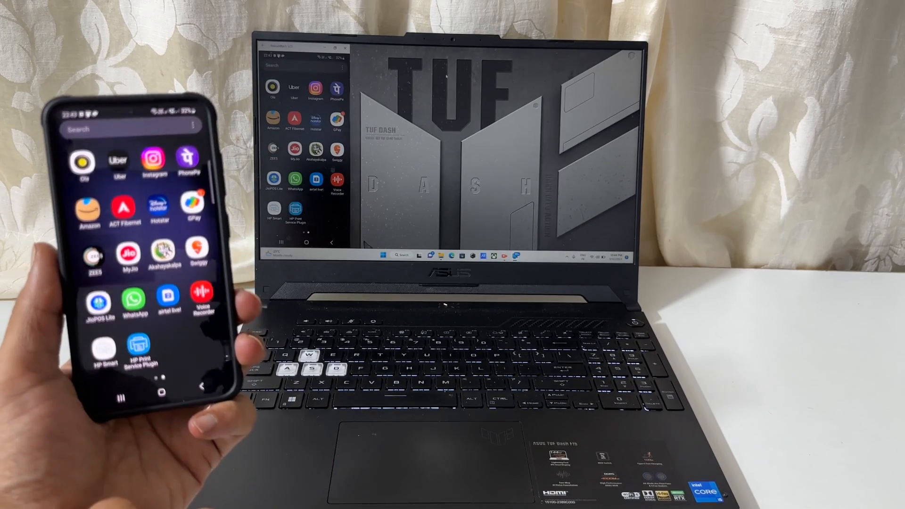
Close the mirrored phone window so only the desktop shows
click(152, 162)
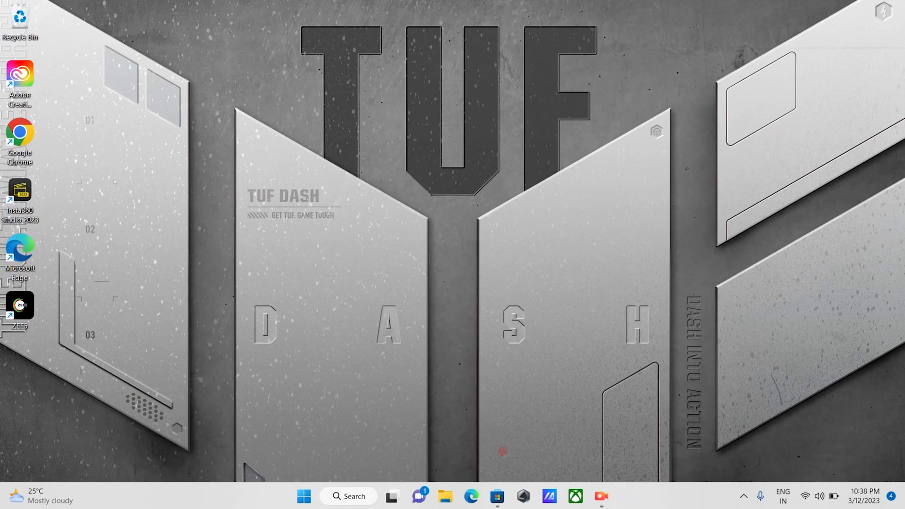
mouse_move(496, 496)
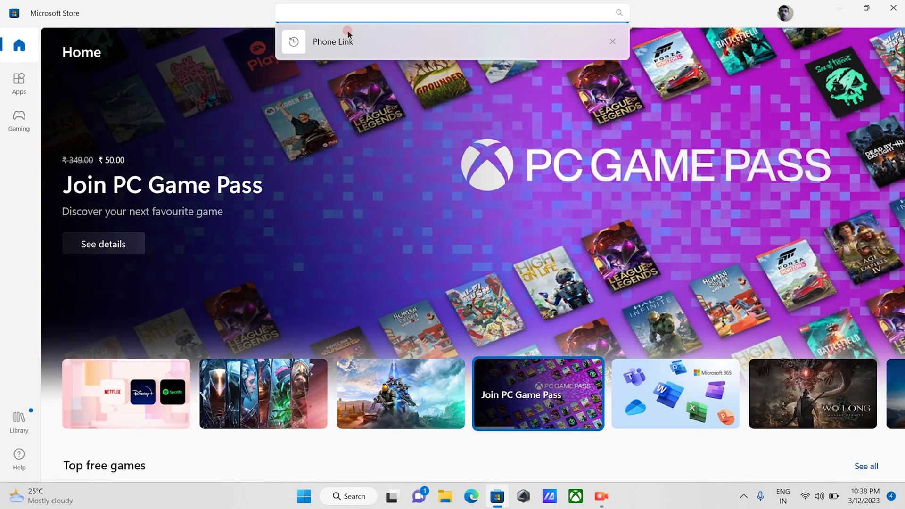
Find Phone Link by Microsoft Corporation in Microsoft Store via the recent search suggestion
click(332, 41)
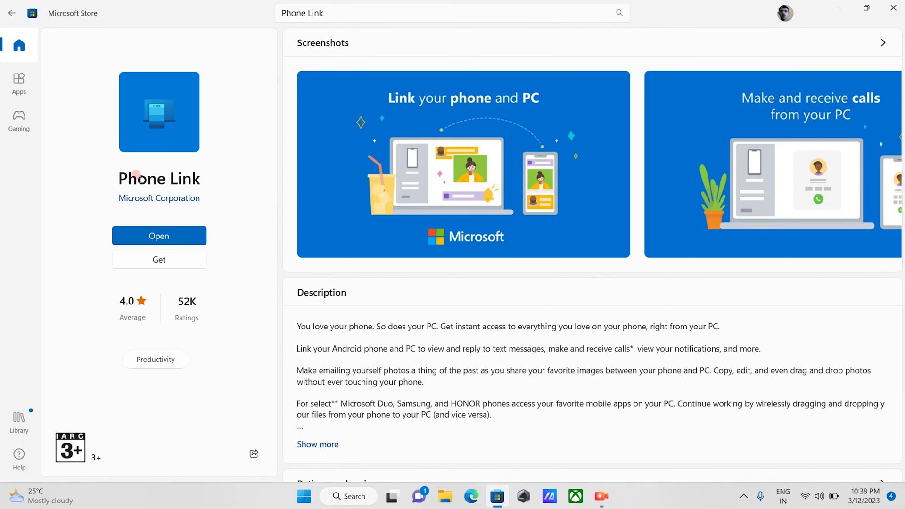
mouse_move(126, 209)
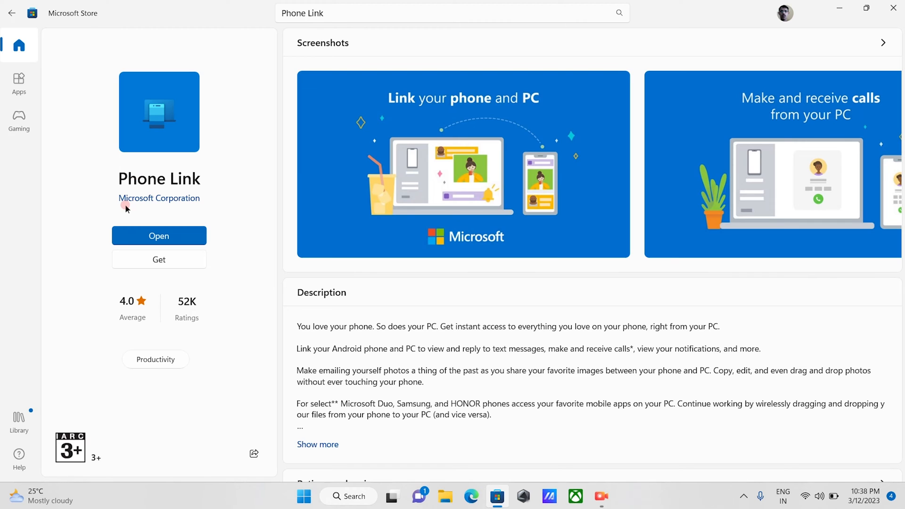
mouse_move(193, 210)
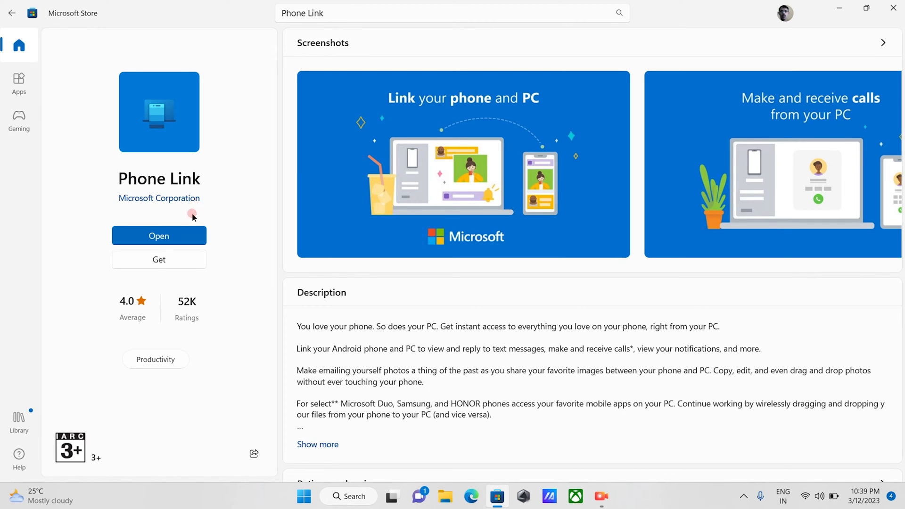
mouse_move(181, 235)
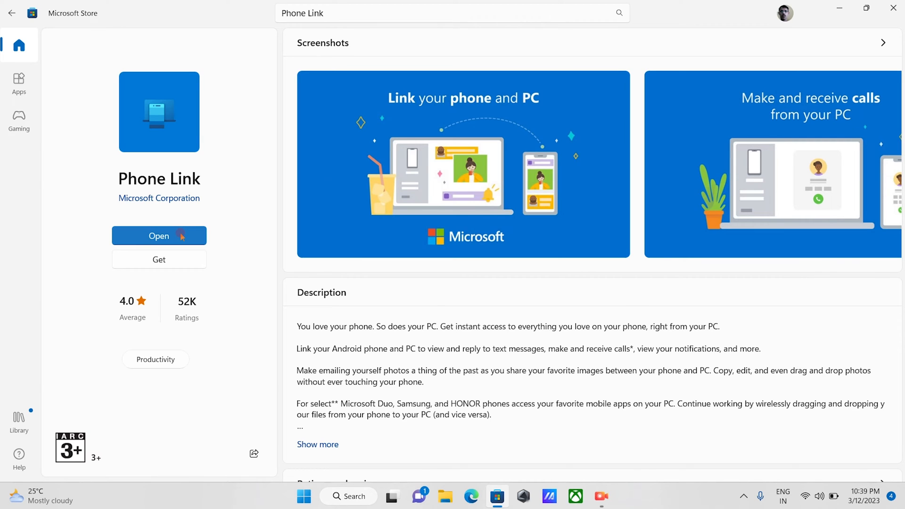
Launch Phone Link, confirm the Link to Windows app is ready, and start QR code pairing
click(159, 236)
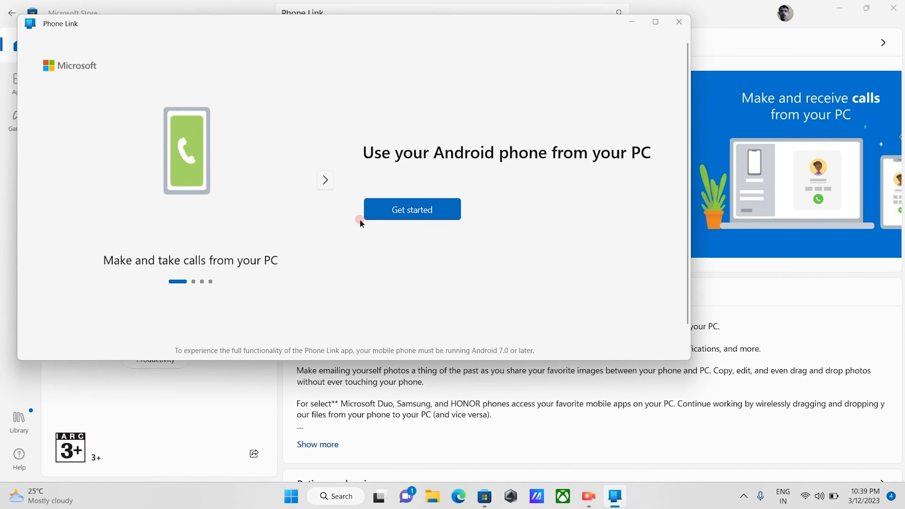
click(412, 208)
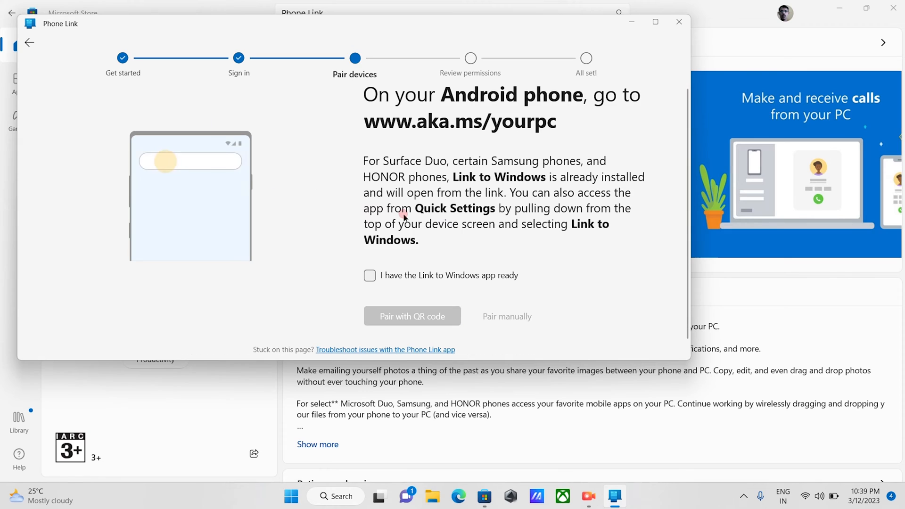
click(370, 275)
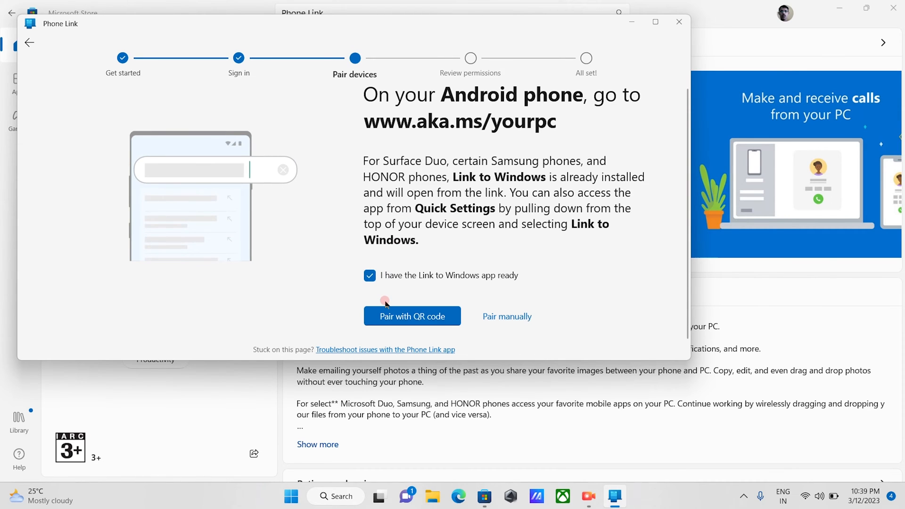
click(412, 316)
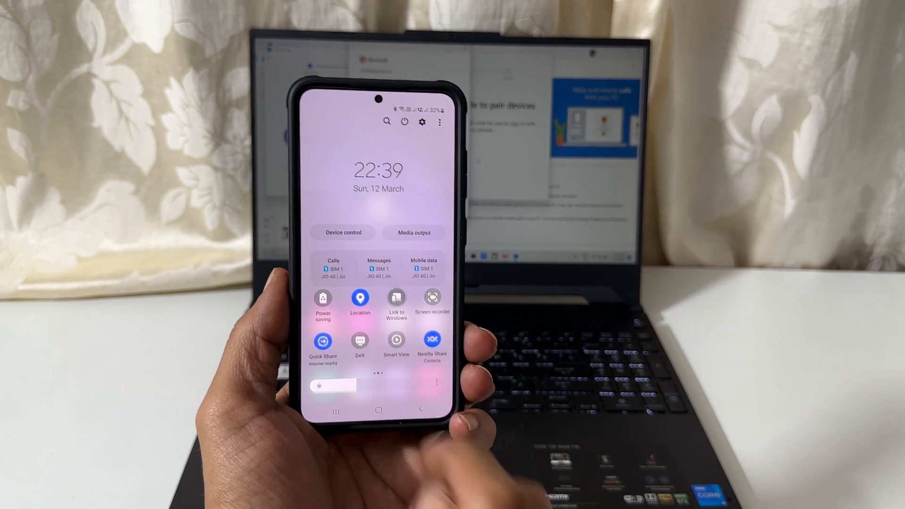
Link the phone to the PC from the Link to Windows quick settings tile
click(395, 301)
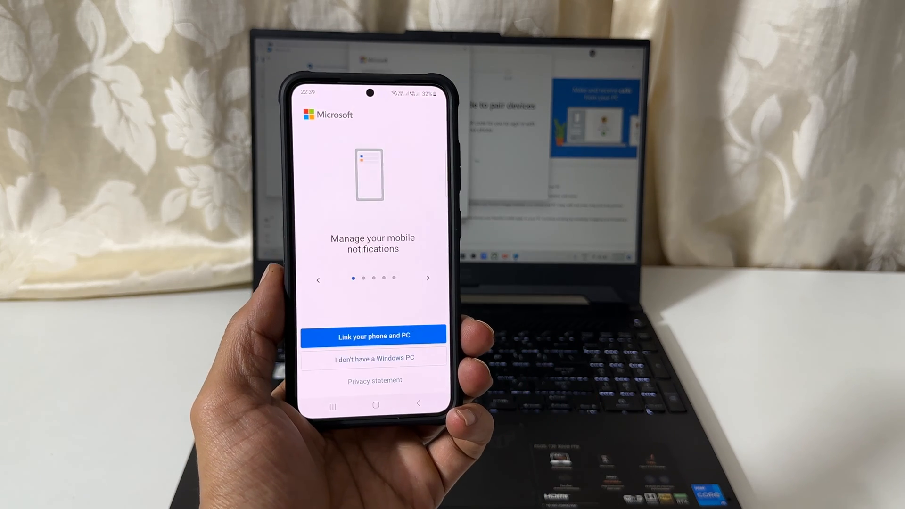
click(373, 335)
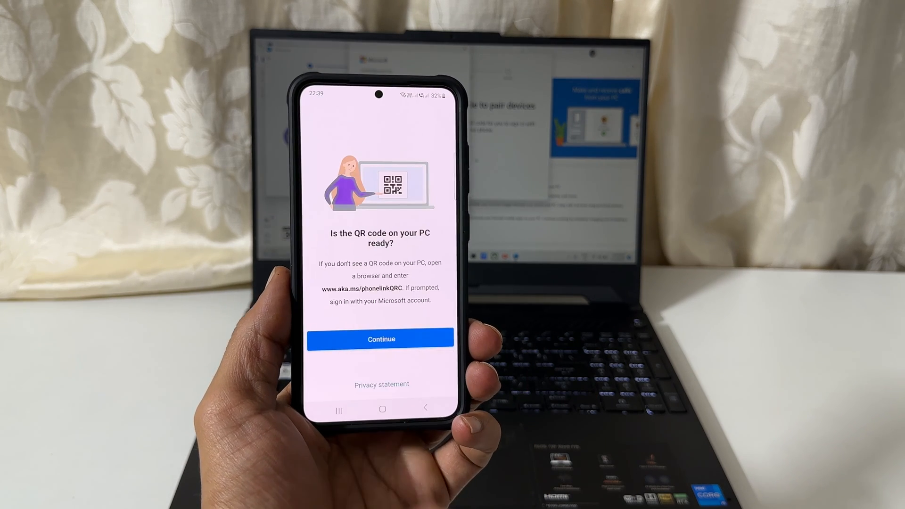
click(380, 339)
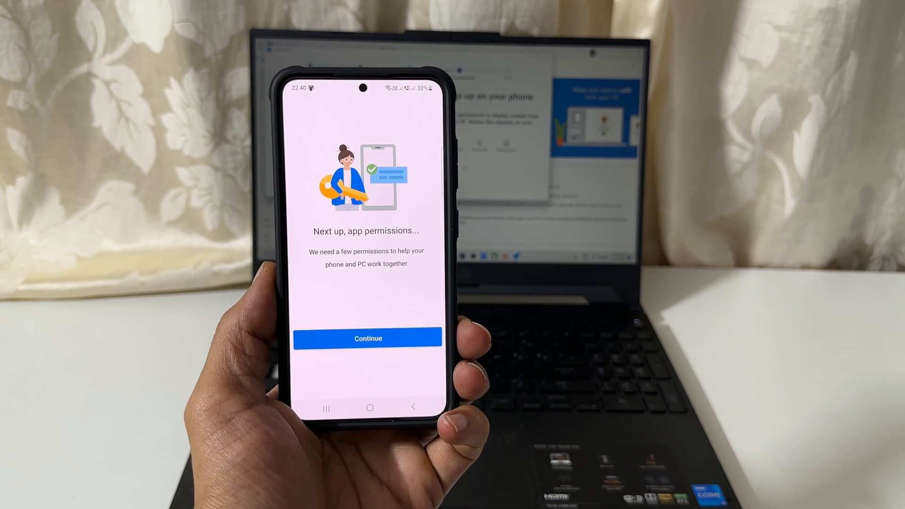
Grant Link to Windows access to contacts, photos and media, and SMS messages
click(368, 339)
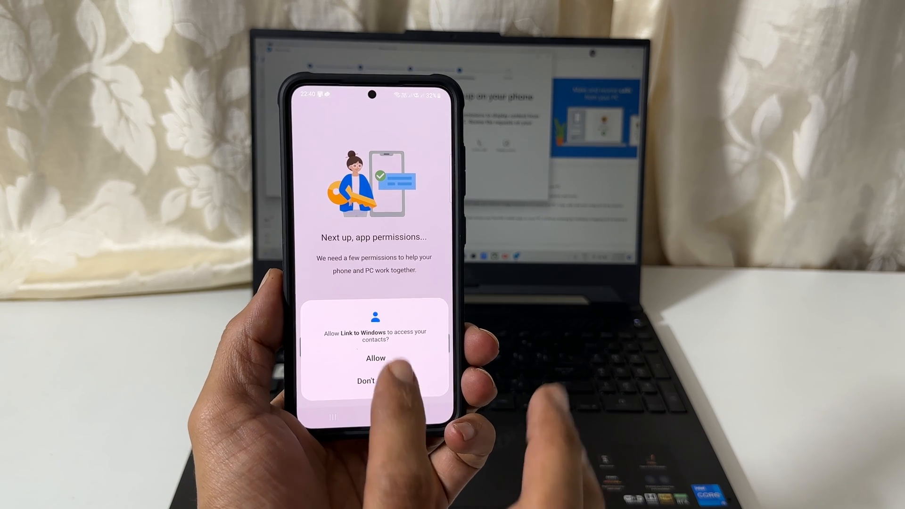
click(375, 357)
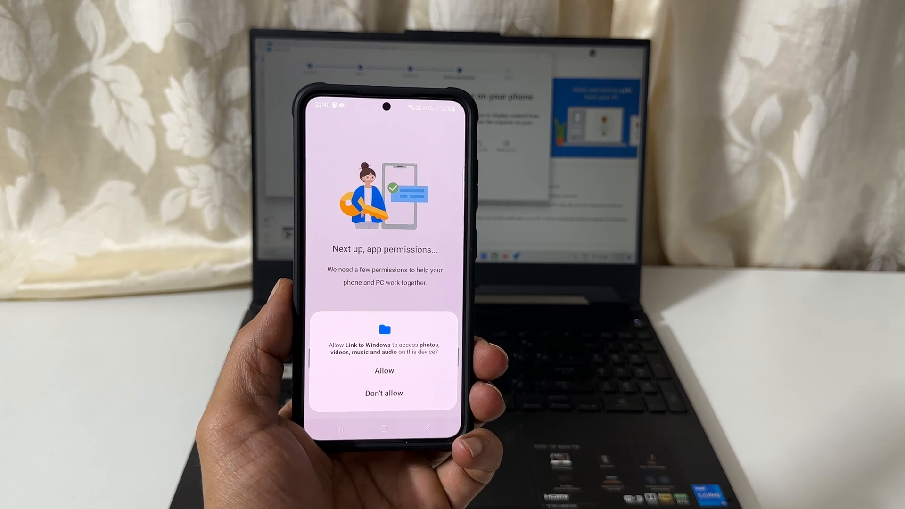
click(383, 370)
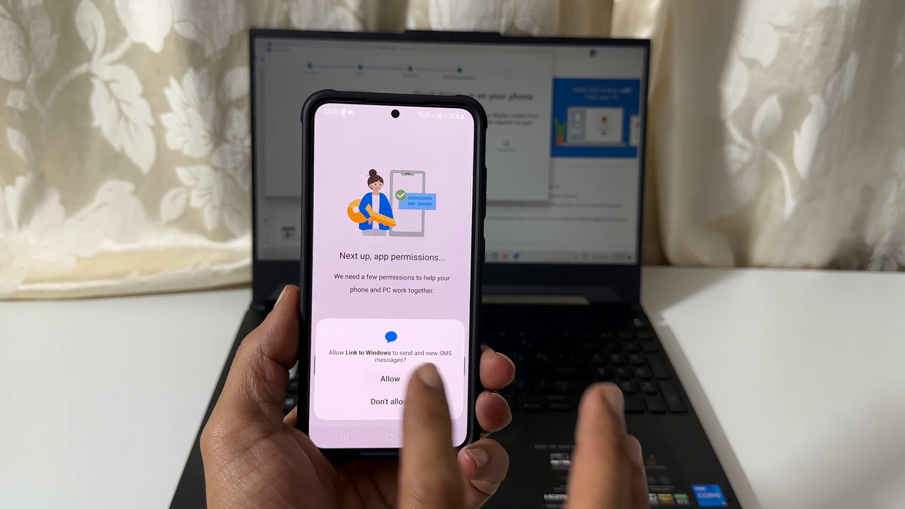
click(389, 379)
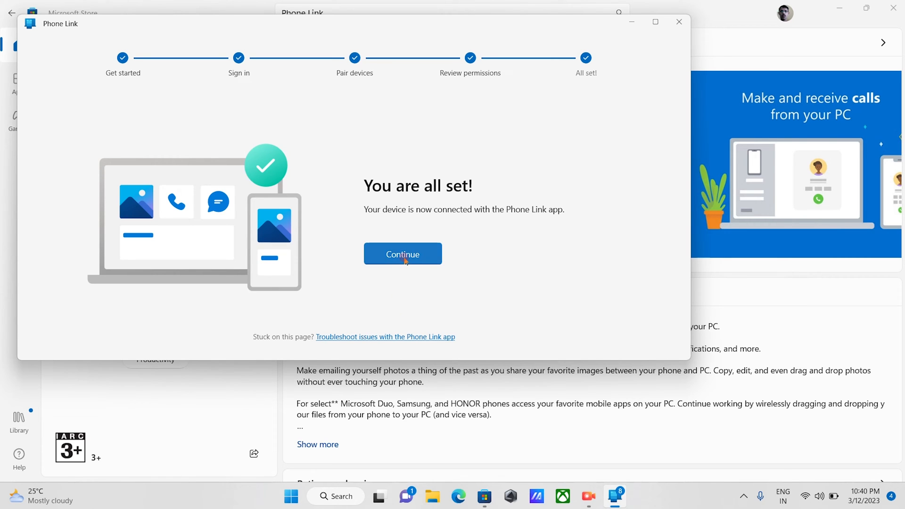
Finish pairing on 'You are all set!', skip the feature choice and close the tour
click(401, 254)
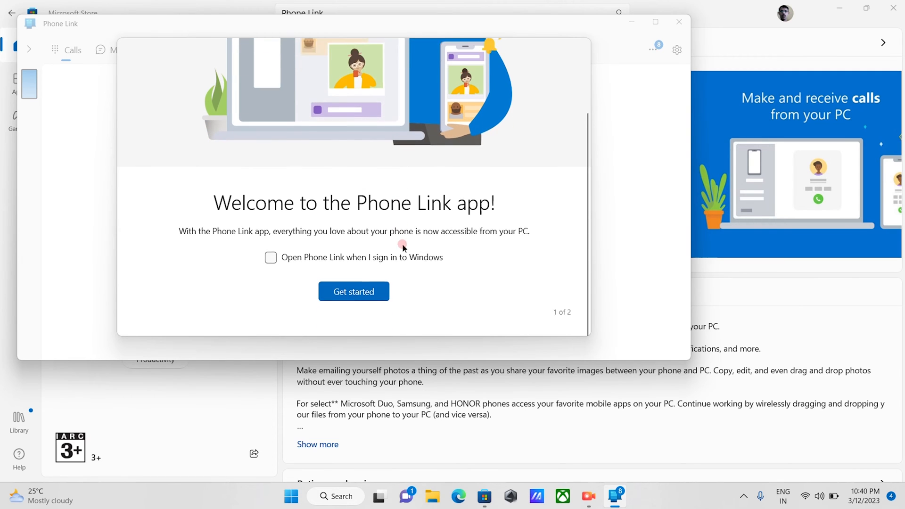
click(352, 291)
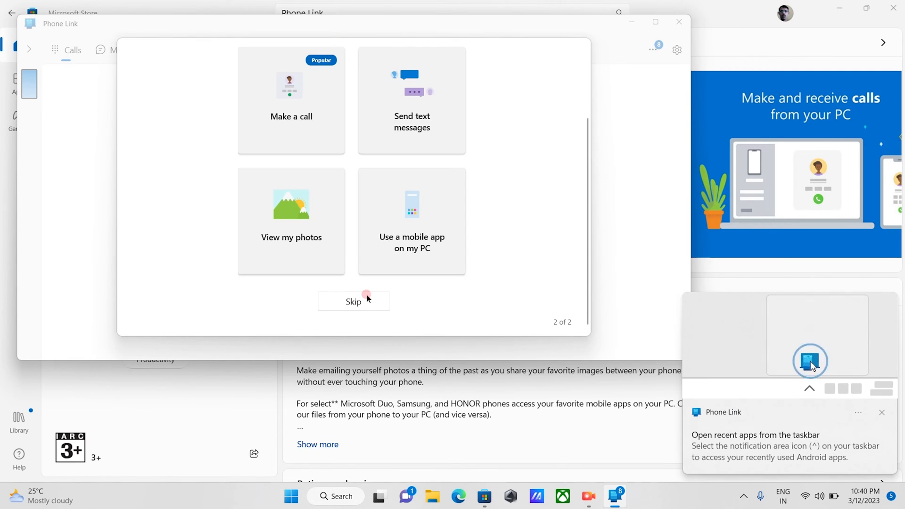
click(353, 301)
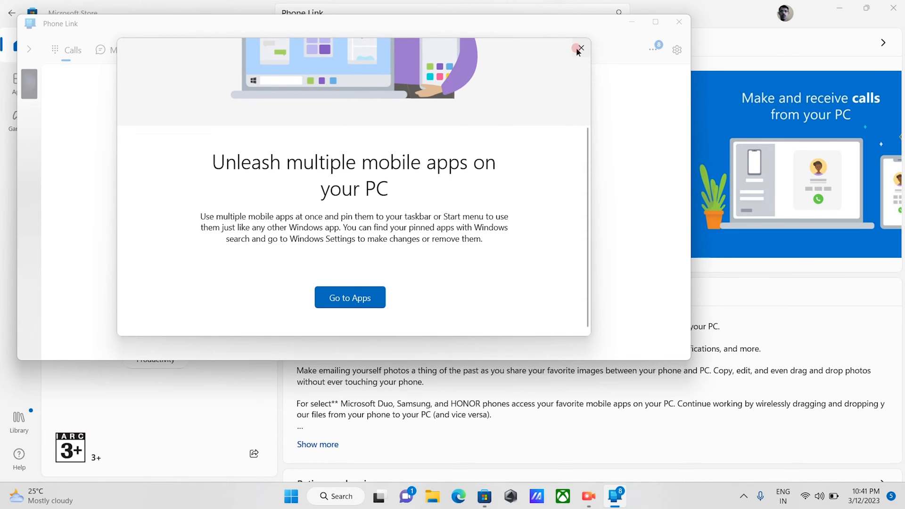
click(580, 49)
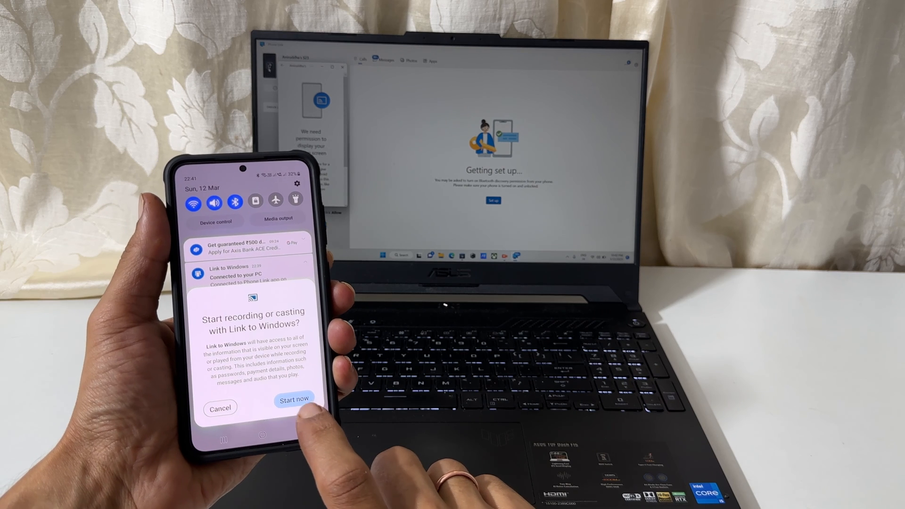
Accept the 'Start recording or casting with Link to Windows?' prompt on the phone
click(294, 398)
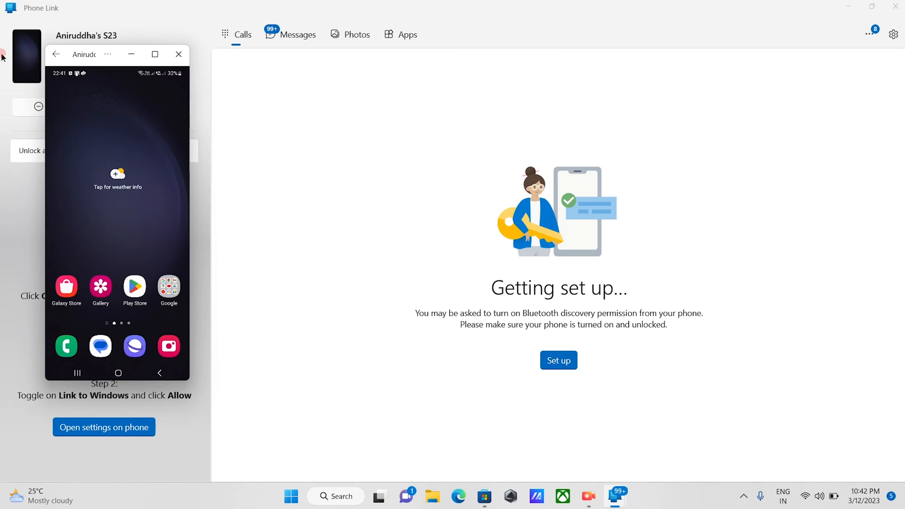
mouse_move(168, 267)
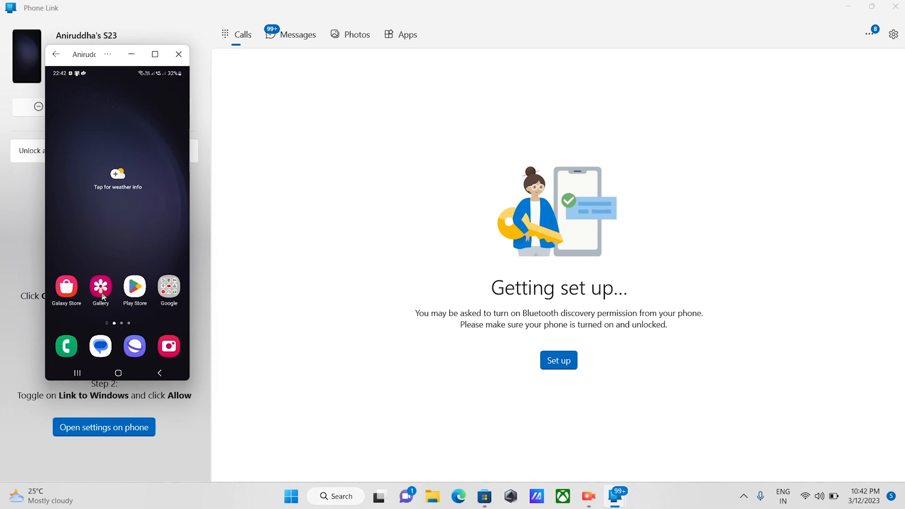
Launch Galaxy Store from the home screen in the mirrored phone window
click(66, 286)
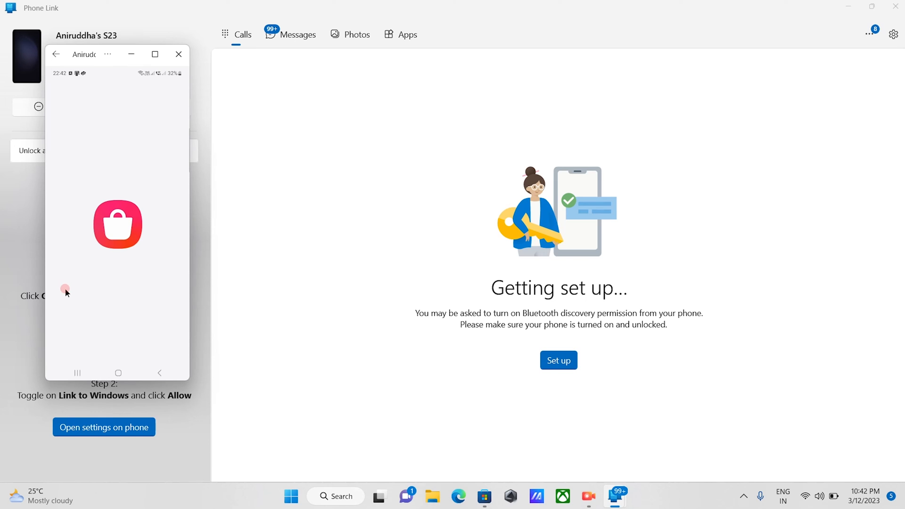